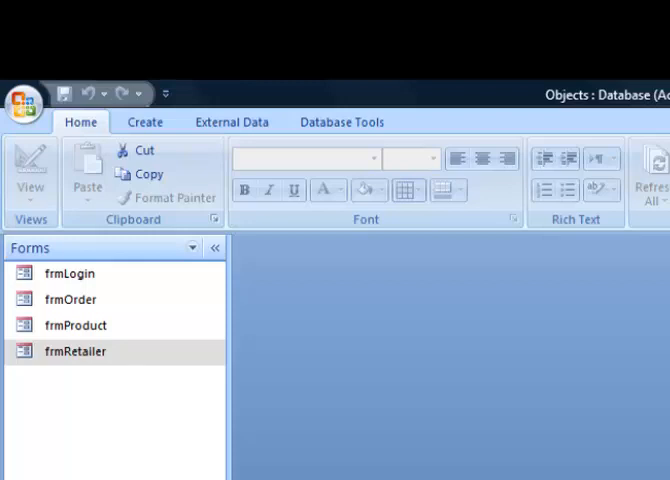
mouse_move(14, 342)
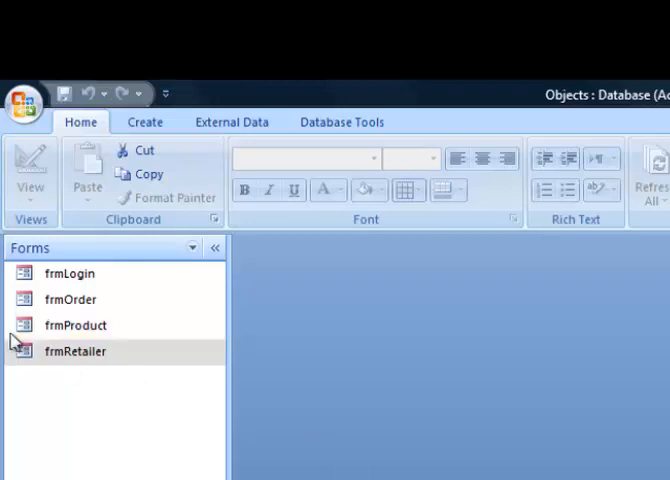
- Show frmRetailer in Design View with its Property Sheet scrolled to the events
right_click(76, 351)
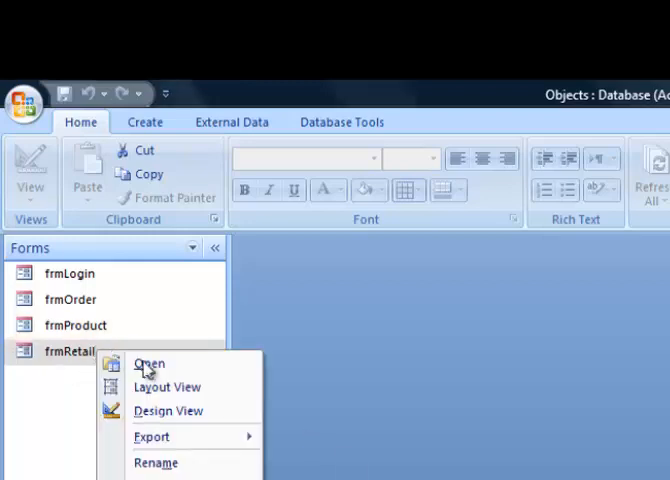
click(169, 410)
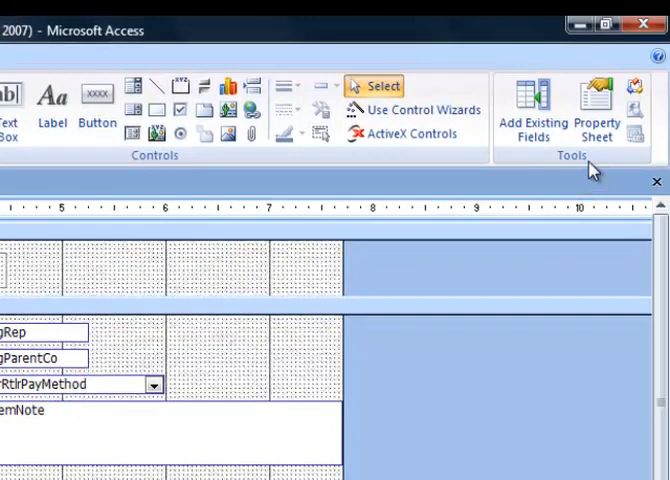
click(595, 110)
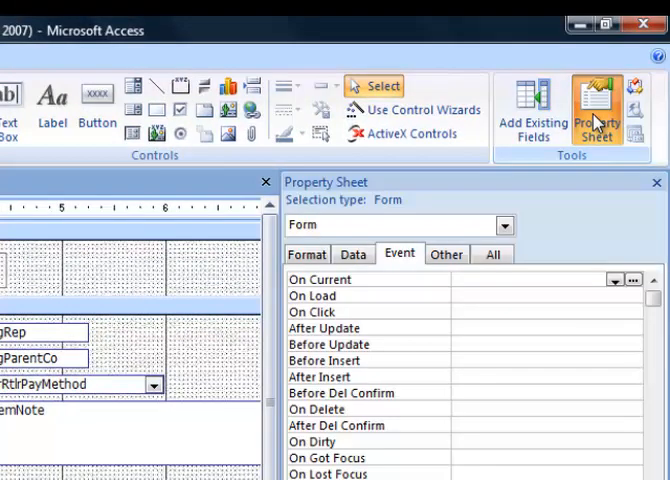
mouse_move(419, 237)
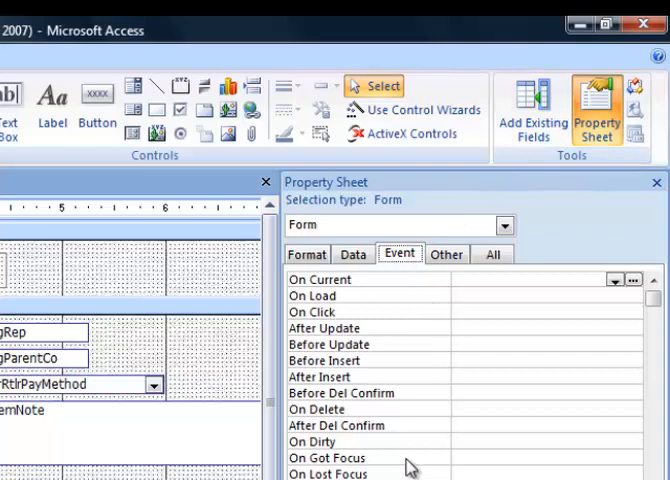
scroll(down, 3)
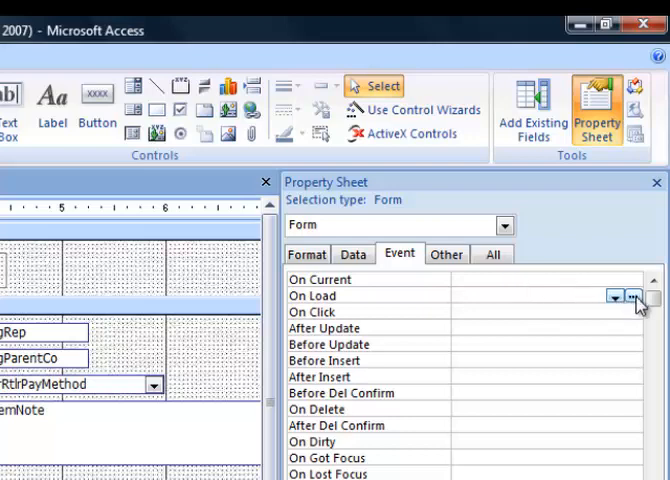
- Create an empty Form_Load procedure for On Load via the Code Builder
click(638, 295)
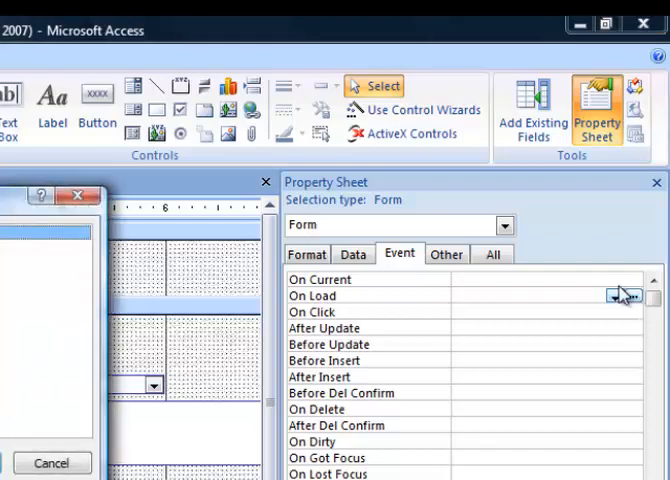
click(628, 296)
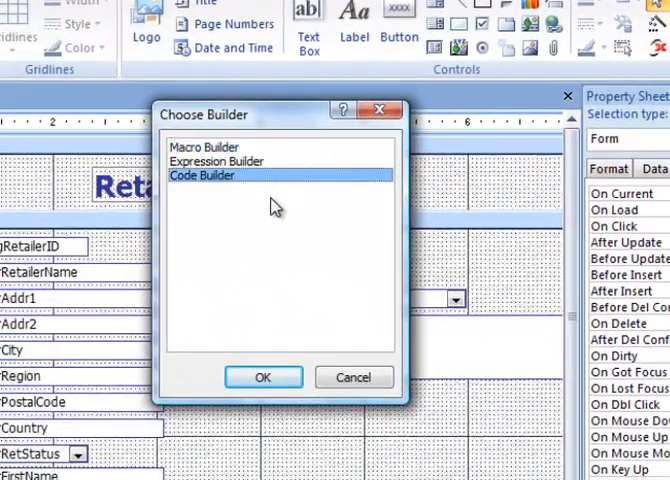
click(263, 377)
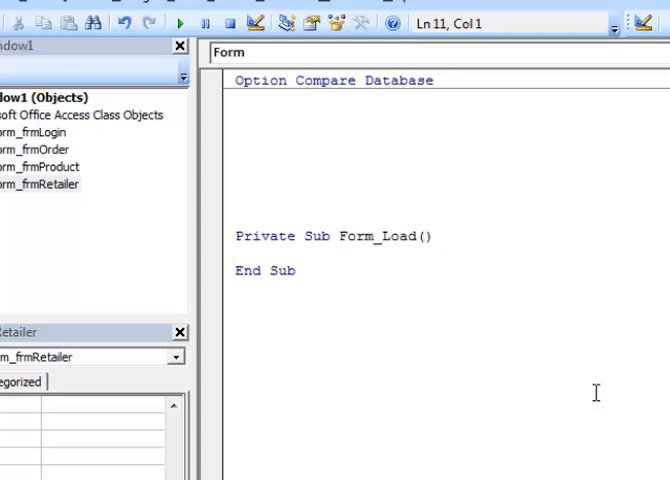
click(236, 253)
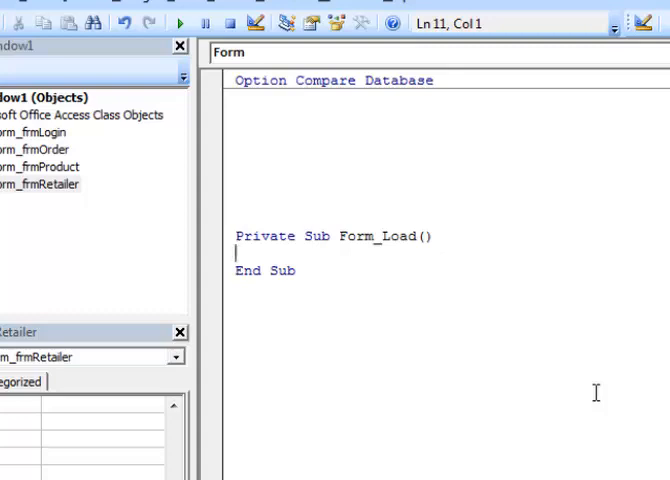
- Write Form_frmRetailer.Caption = "Retailer Form" inside Form_Load
key(Tab)
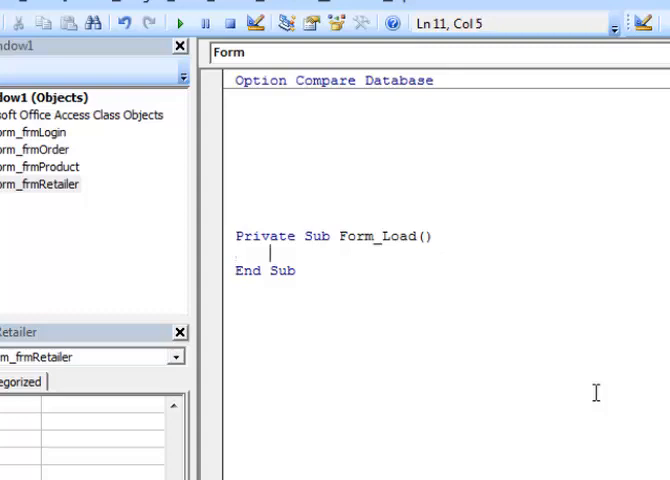
text(Form)
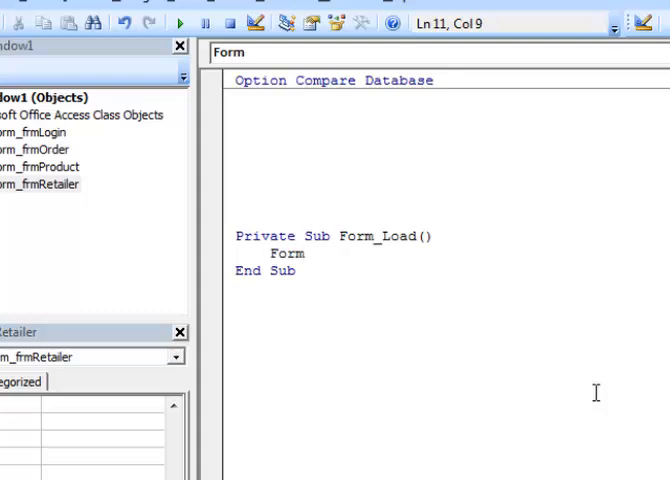
text(_frmRetailer)
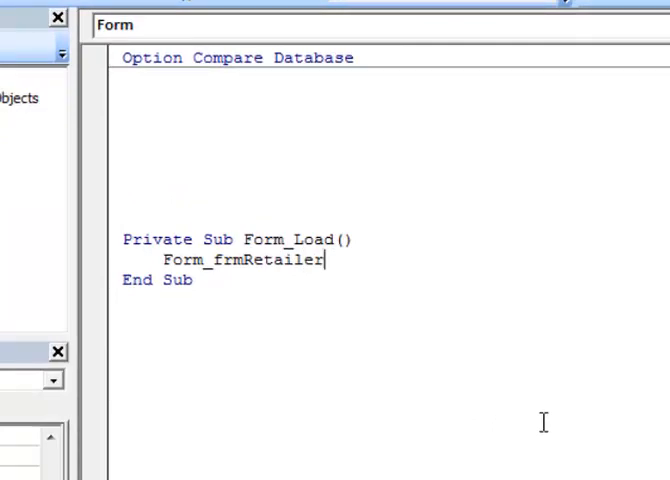
text(.)
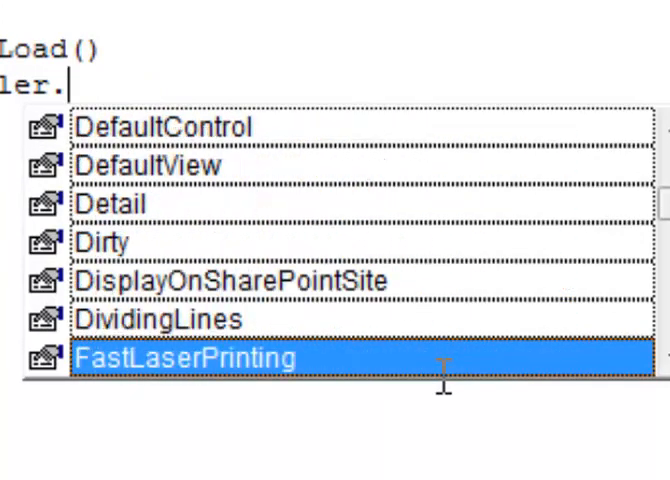
scroll(down, 3)
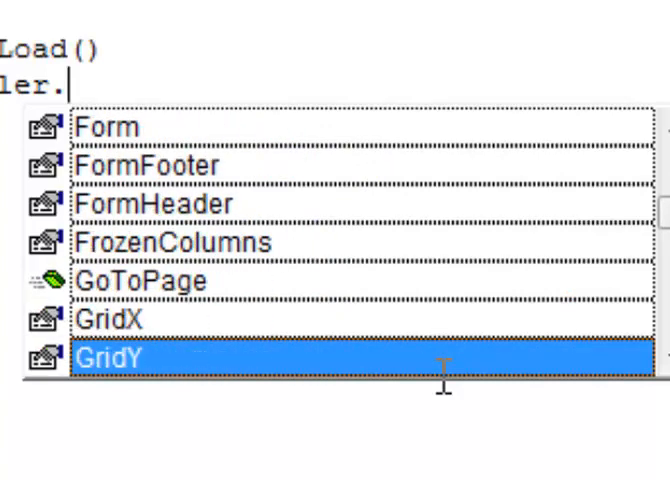
scroll(down, 3)
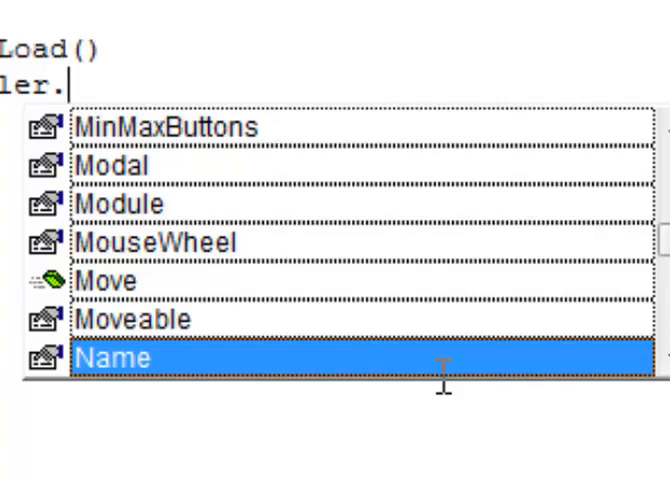
text(caption = ")
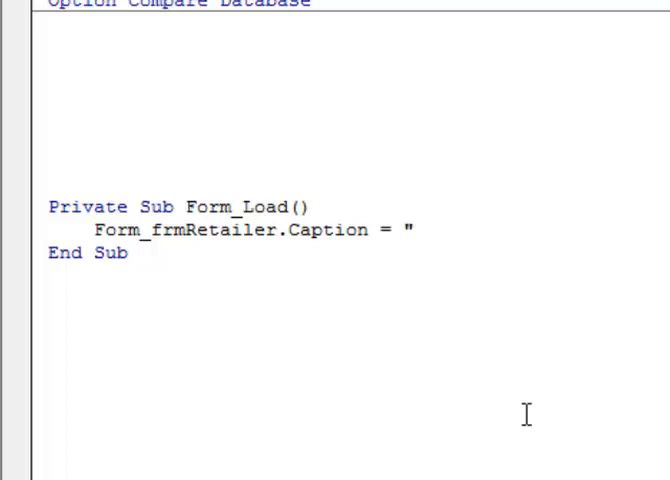
text(Retailer For)
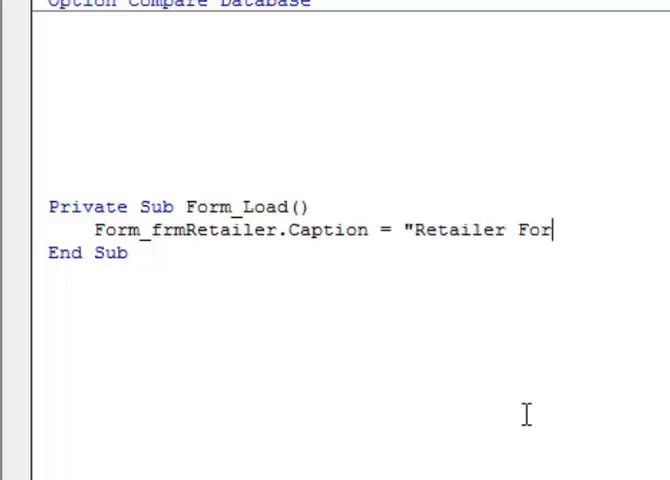
text(m")
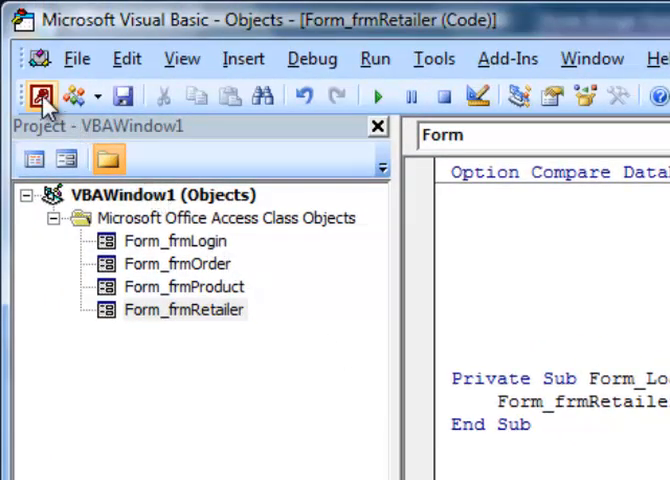
mouse_move(40, 95)
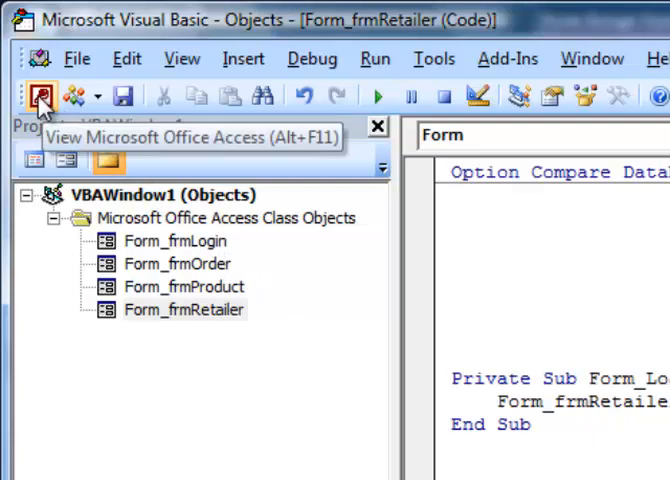
- Return to Access and show frmRetailer in Form View with the Spice World record
click(40, 96)
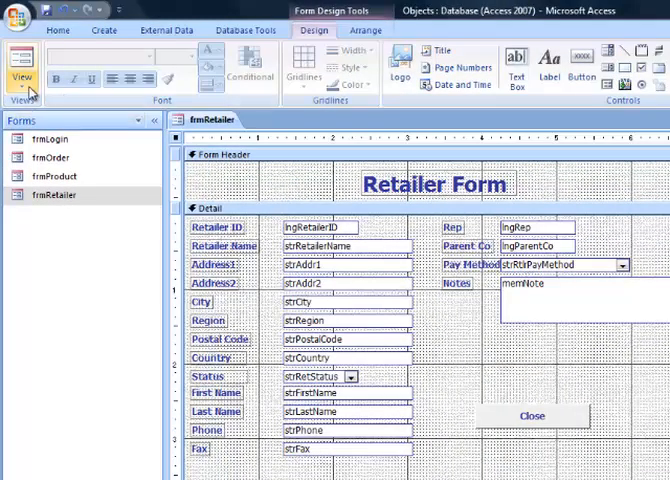
click(25, 75)
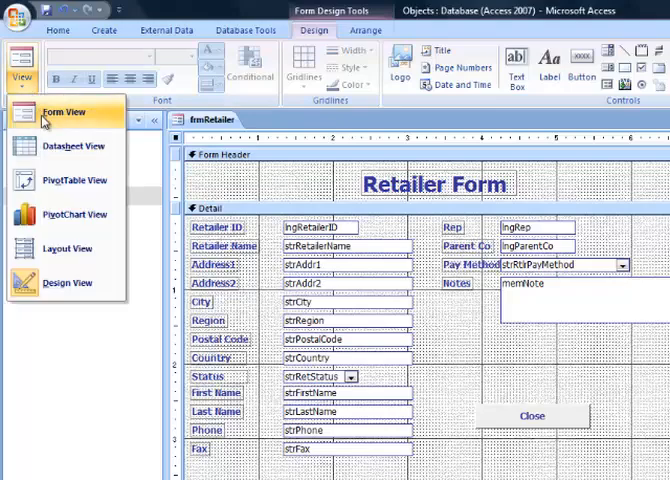
click(67, 112)
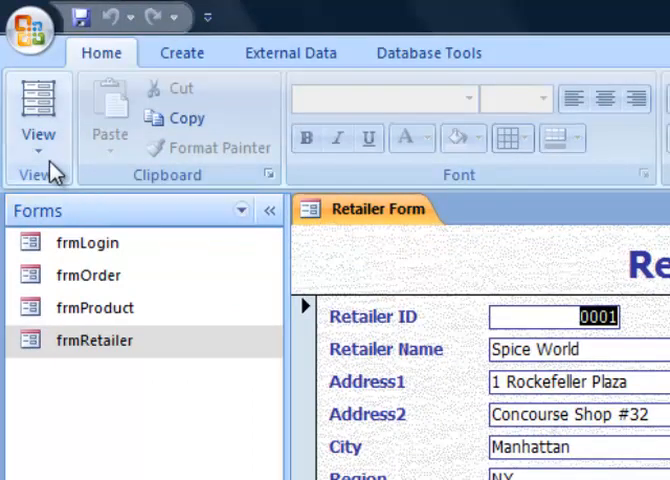
- In Design View, create an empty cmdClose_Click procedure for the Close button's On Click event
click(37, 125)
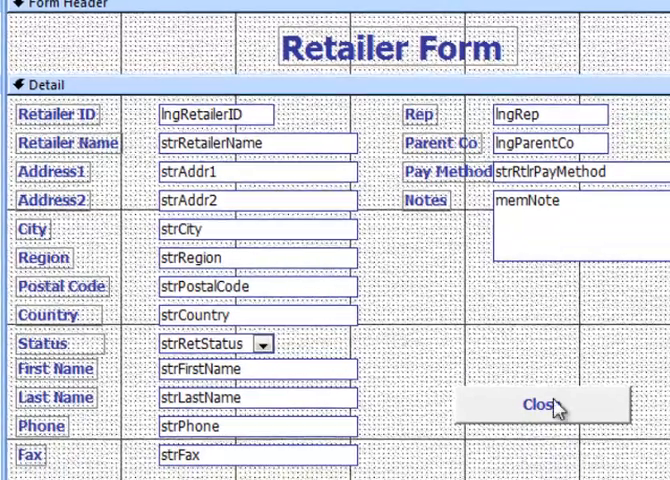
click(541, 405)
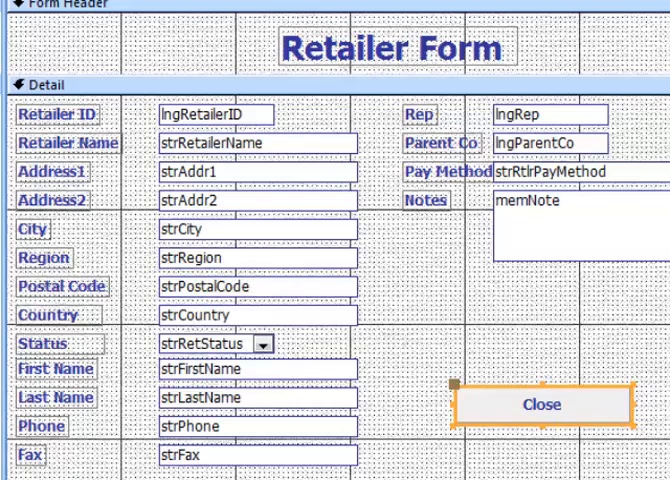
click(542, 405)
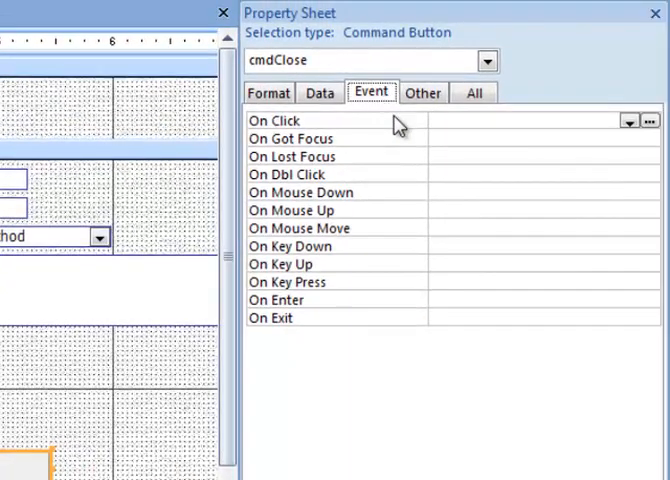
mouse_move(410, 303)
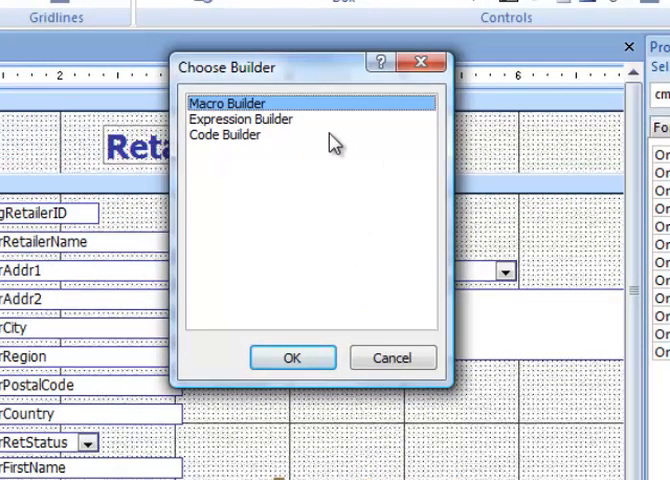
click(292, 357)
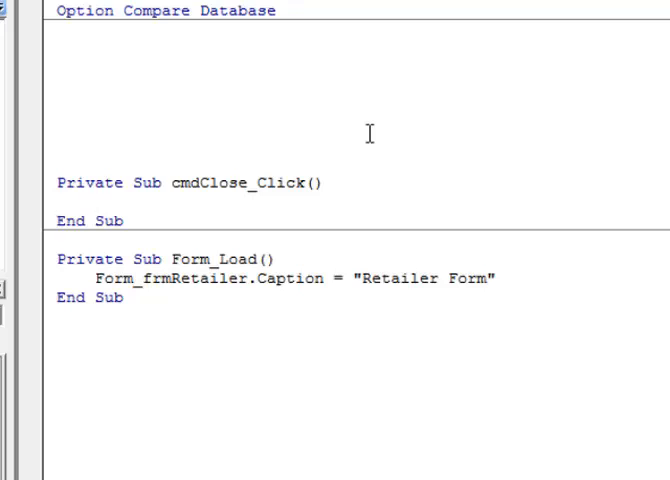
- Begin a statement with Application. inside cmdClose_Click
click(92, 202)
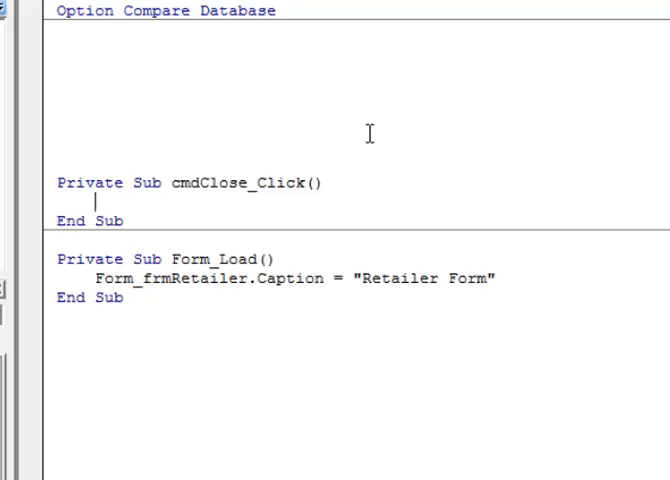
text(Application)
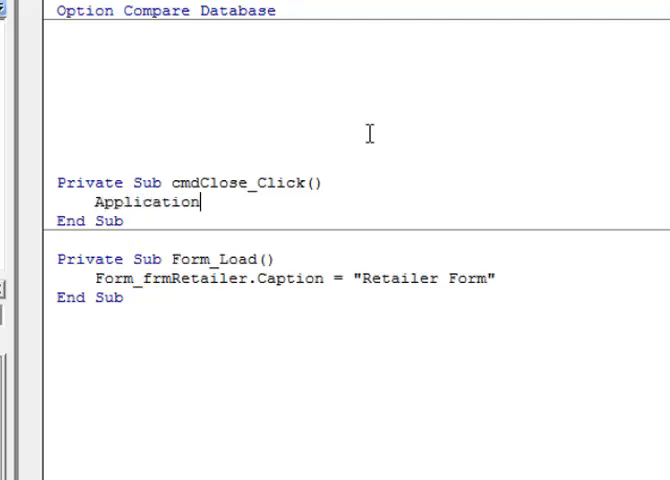
text(.)
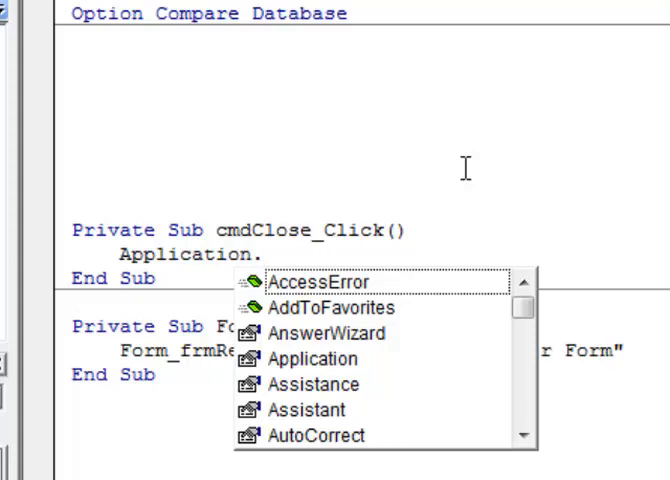
- Complete Application.Quit and test frmRetailer in Form View showing the Retailer Form caption
text(quit)
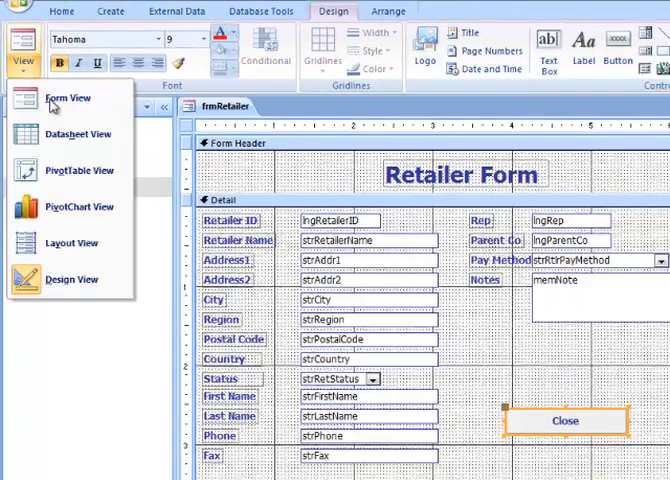
click(66, 97)
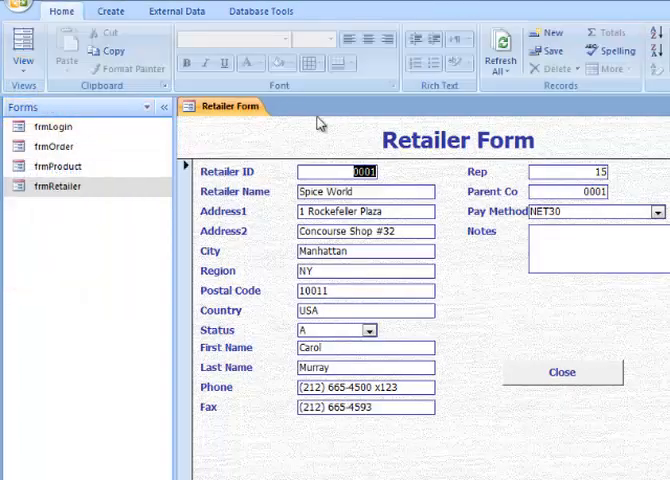